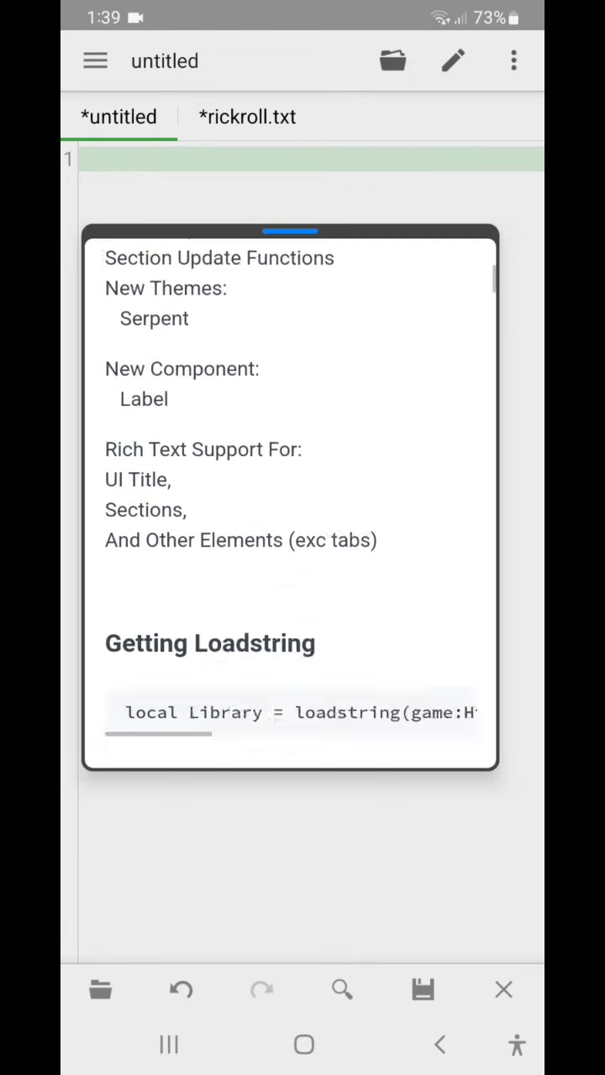
Step: Paste the Kavo loadstring line into the empty script, then copy the CreateLib window snippet from the docs
scroll("down", 3)
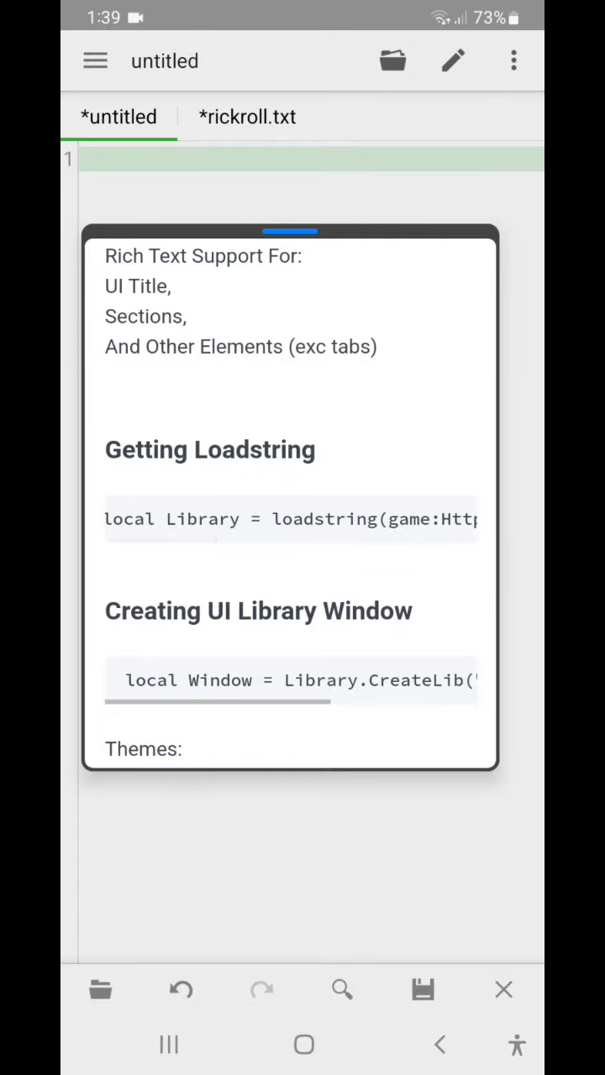
left_click(451, 518)
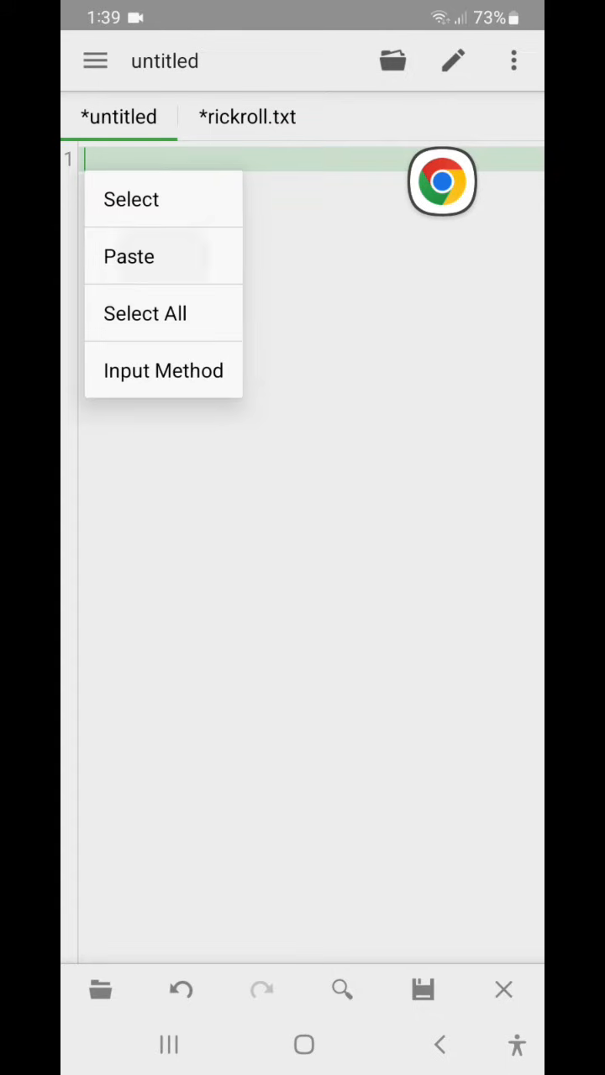
left_click(128, 257)
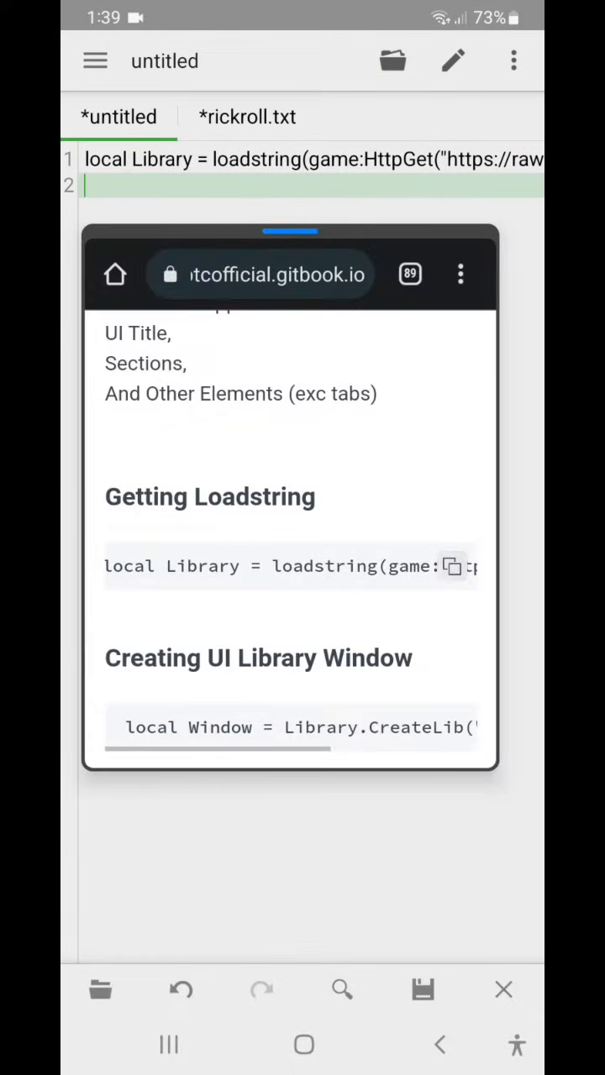
scroll("down", 3)
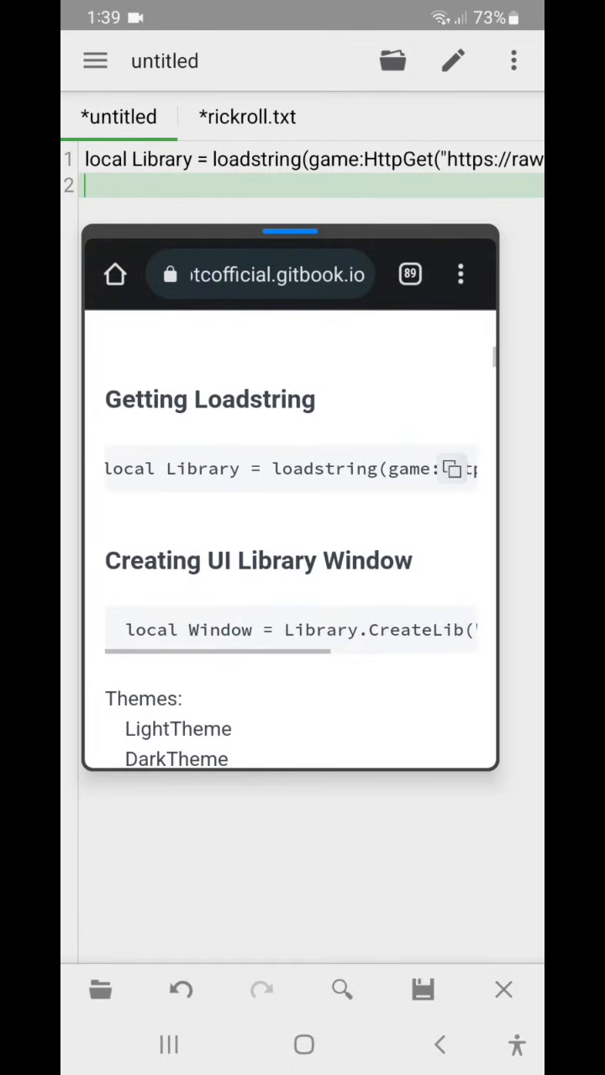
left_click(452, 469)
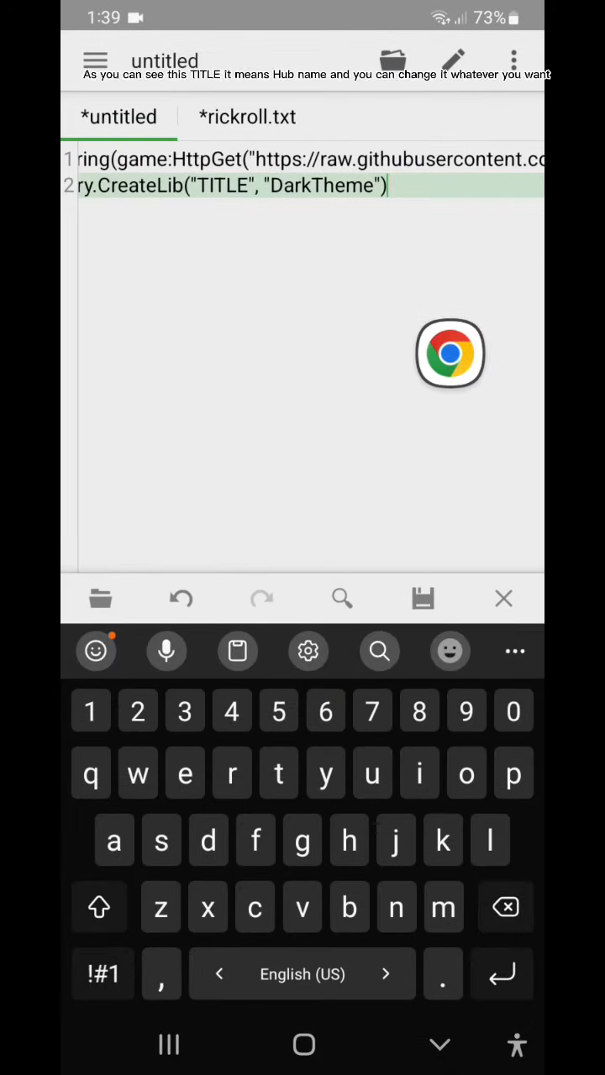
Step: Change the CreateLib line to use window title "Tutorial" and theme "Synapse"
left_click(247, 186)
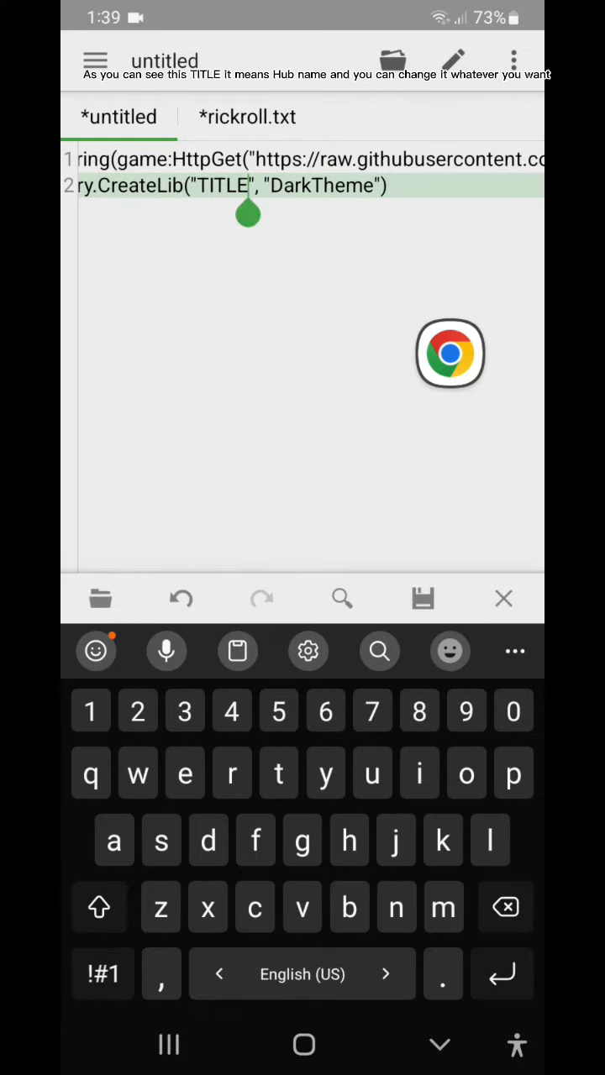
left_click_drag(450, 352, 279, 249)
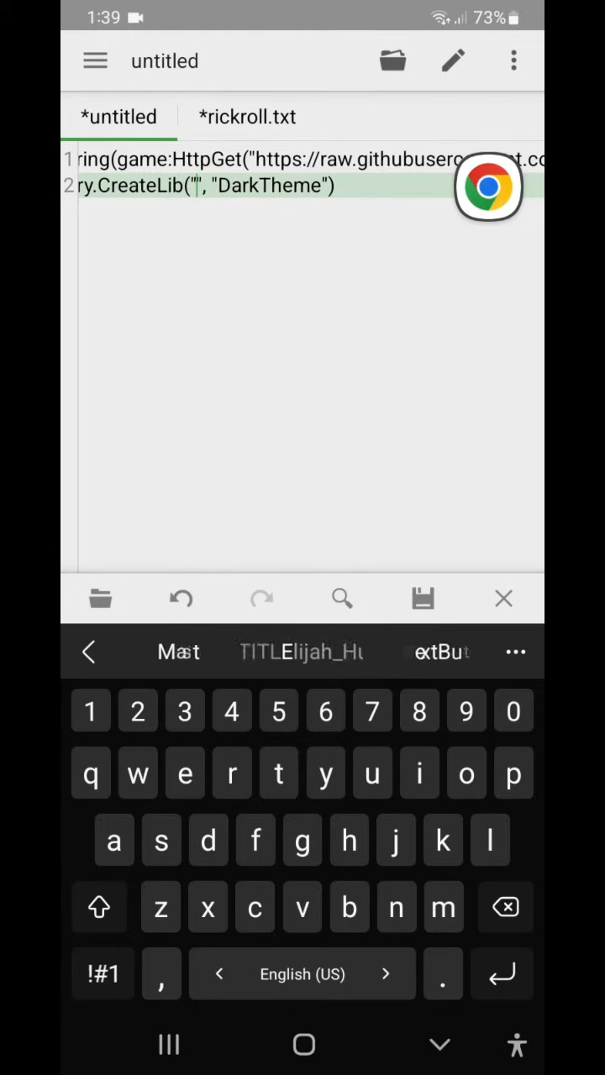
type("u")
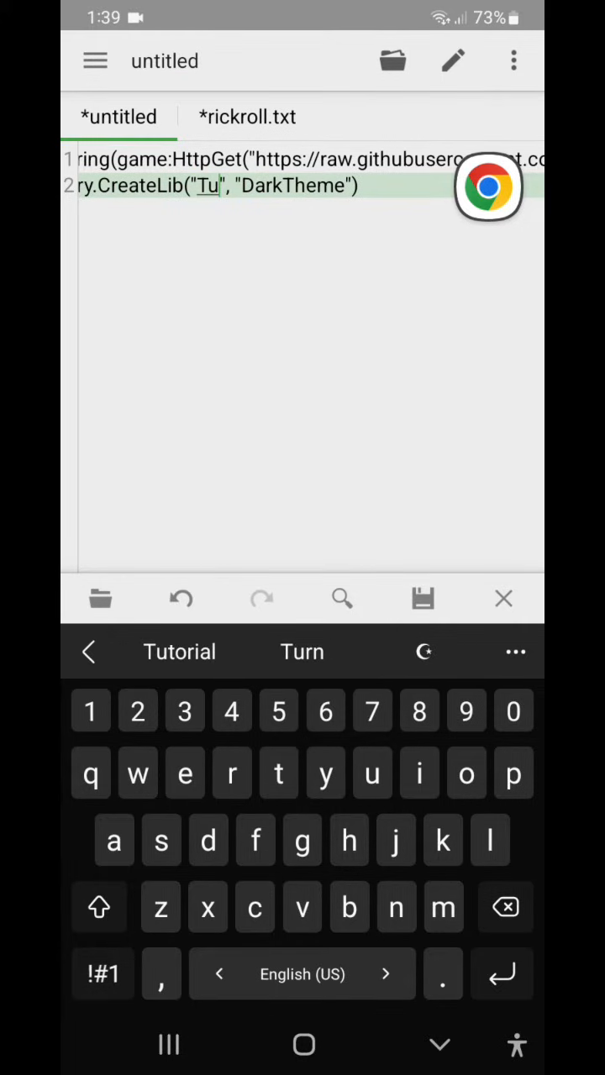
left_click(179, 652)
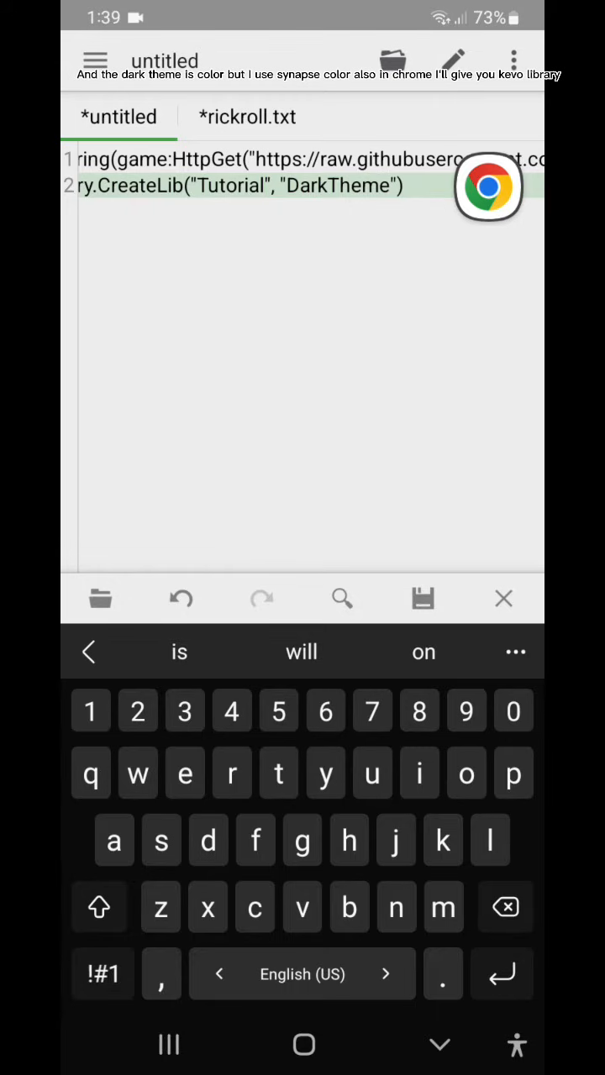
left_click(505, 907)
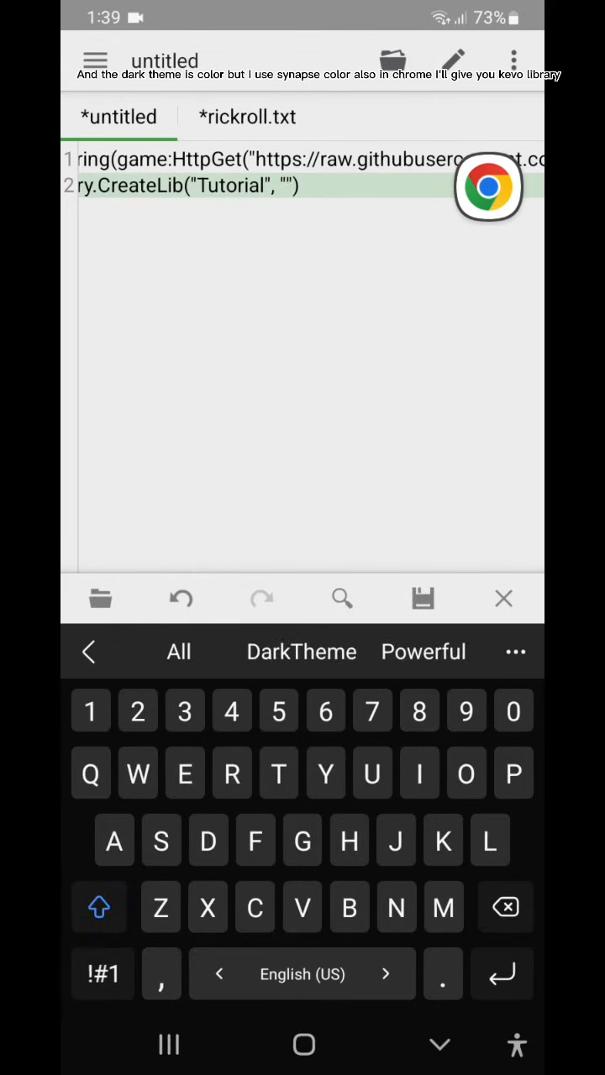
type("Synapse")
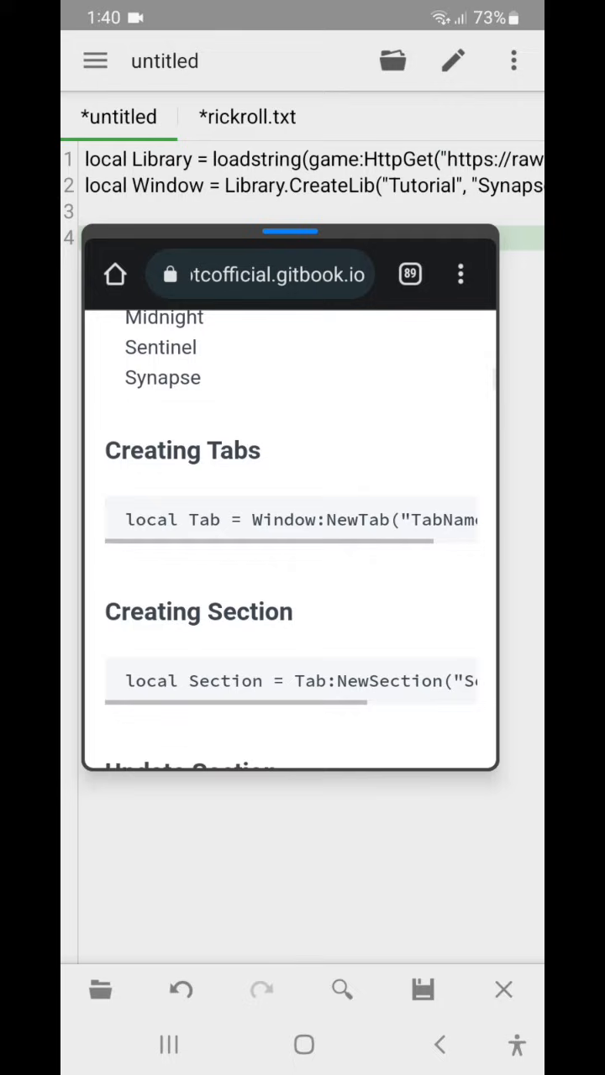
Step: Add local Tab = Window:NewTab("test") on line 4 from the Creating Tabs snippet
left_click(452, 519)
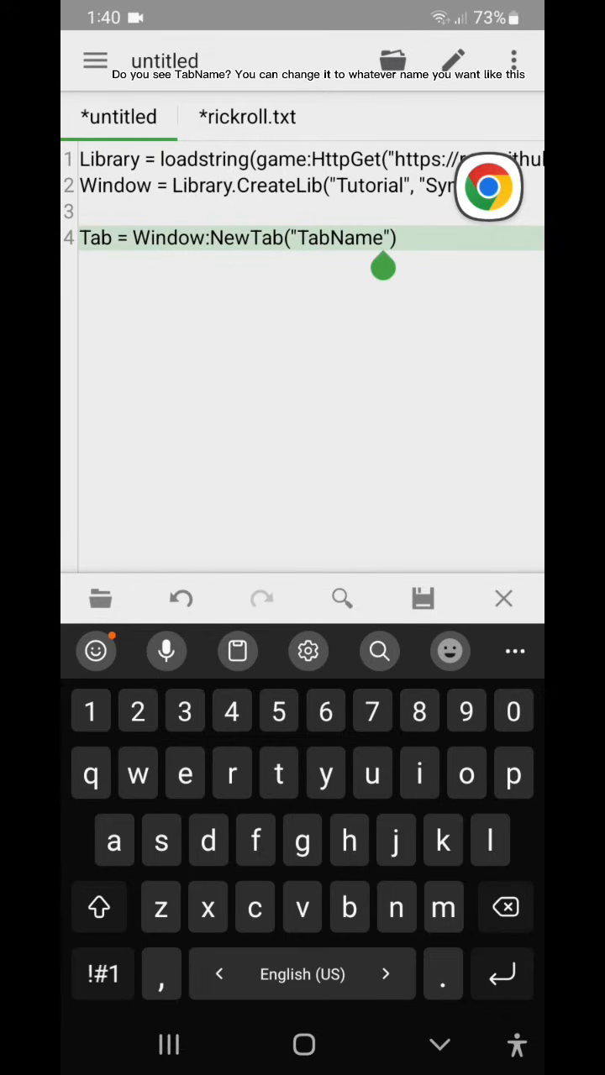
type("test")
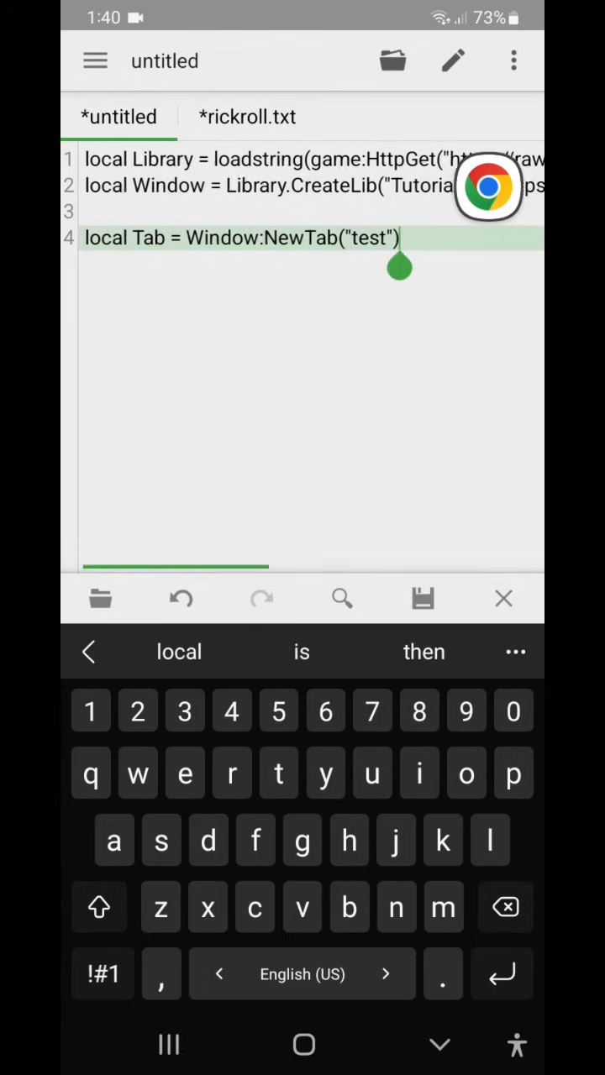
key("Enter")
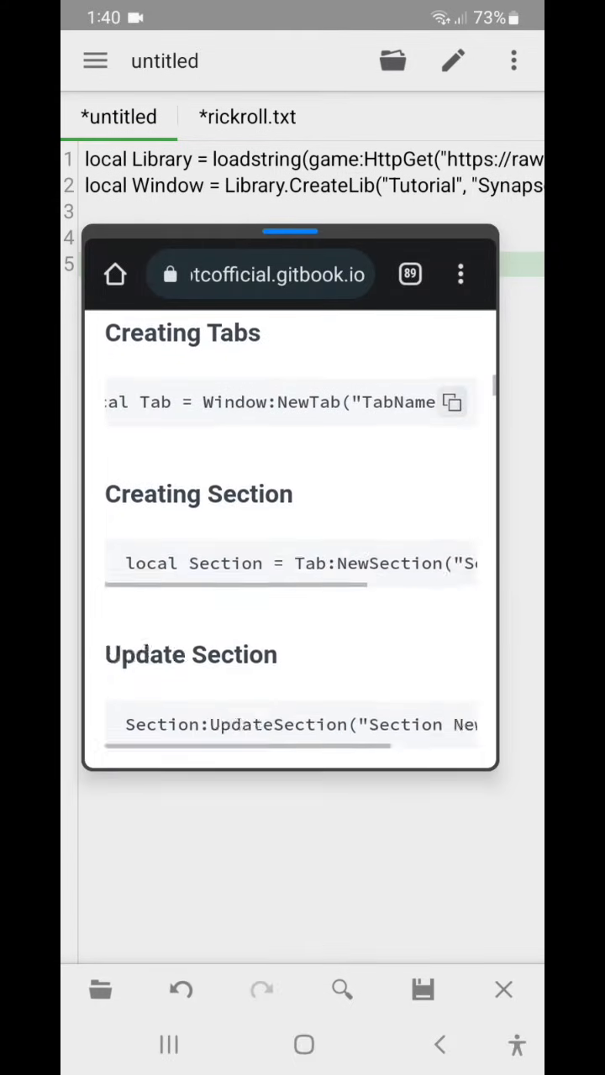
Step: Add a local Section = Tab:NewSection line on line 5 from the Creating Section snippet
left_click(452, 433)
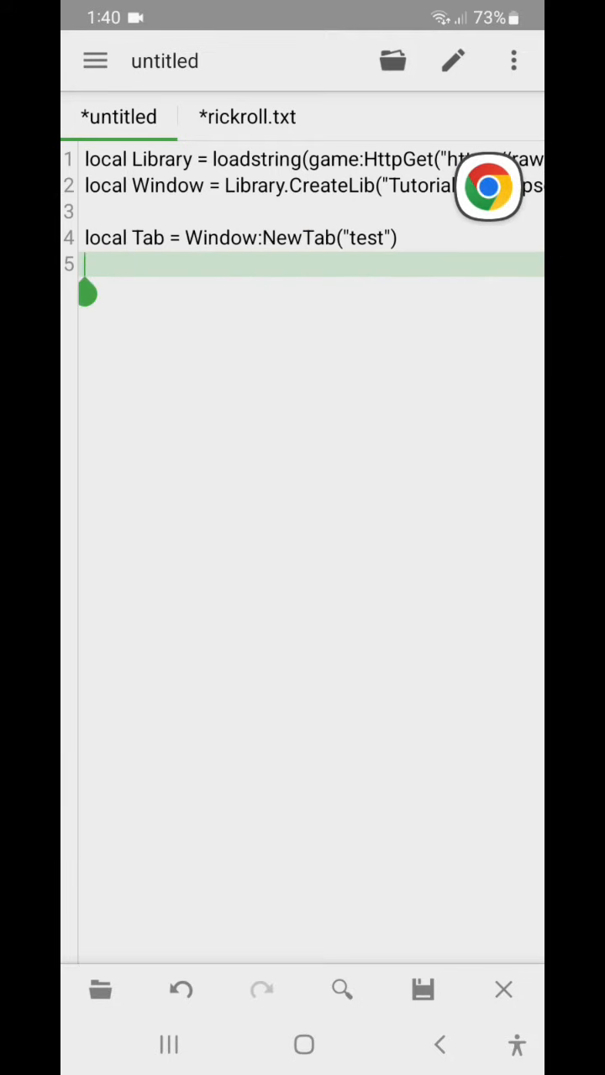
type("local Section = Tab:NewSection(\"Section Name\")")
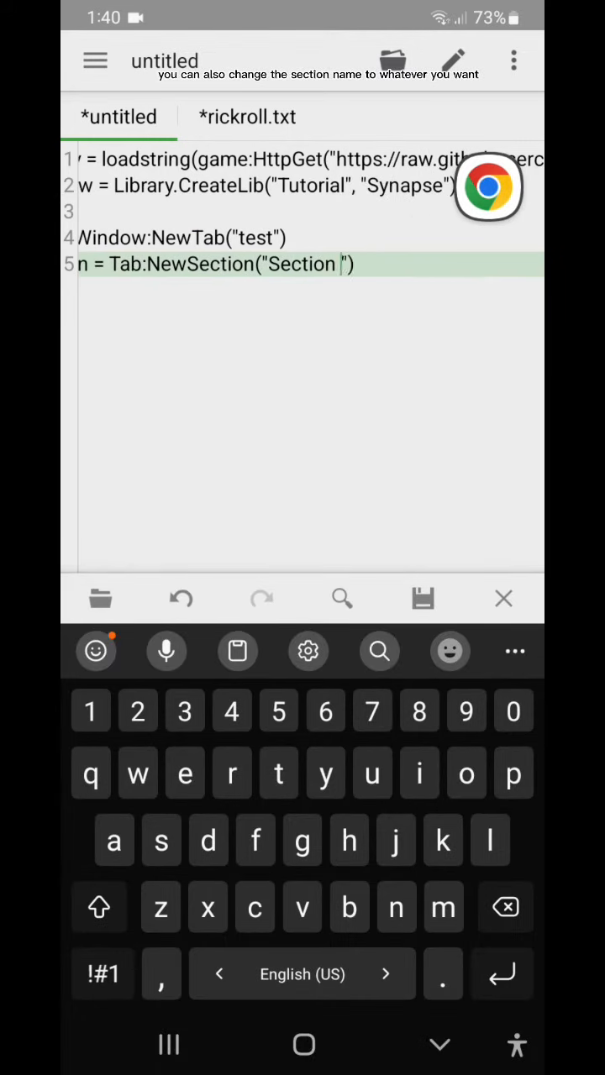
type("T")
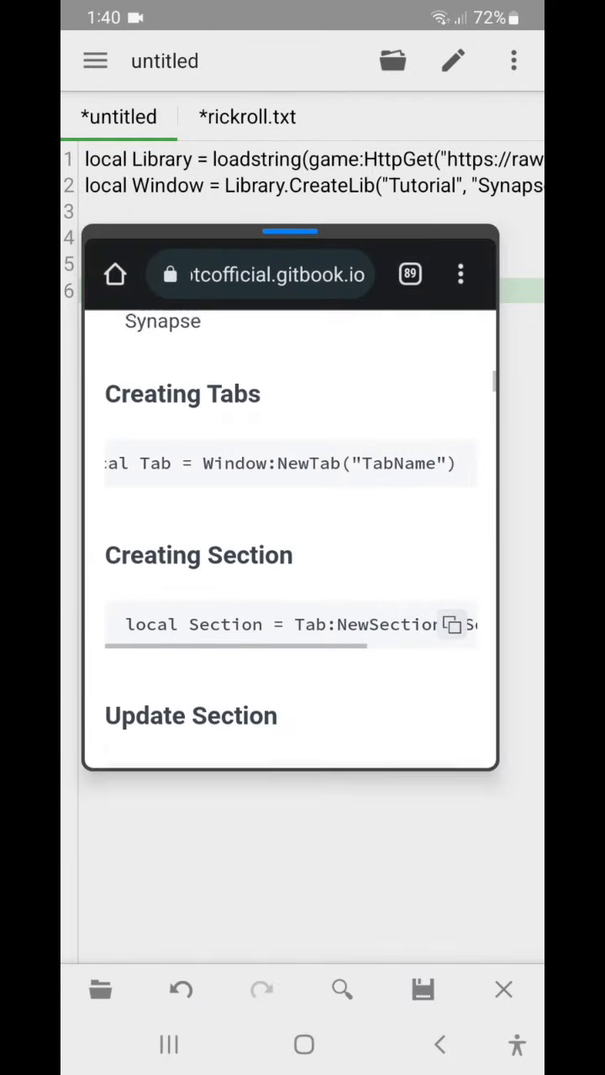
Step: Add a Section:NewLabel line on line 7 with its label text set to "Test"
scroll("down", 3)
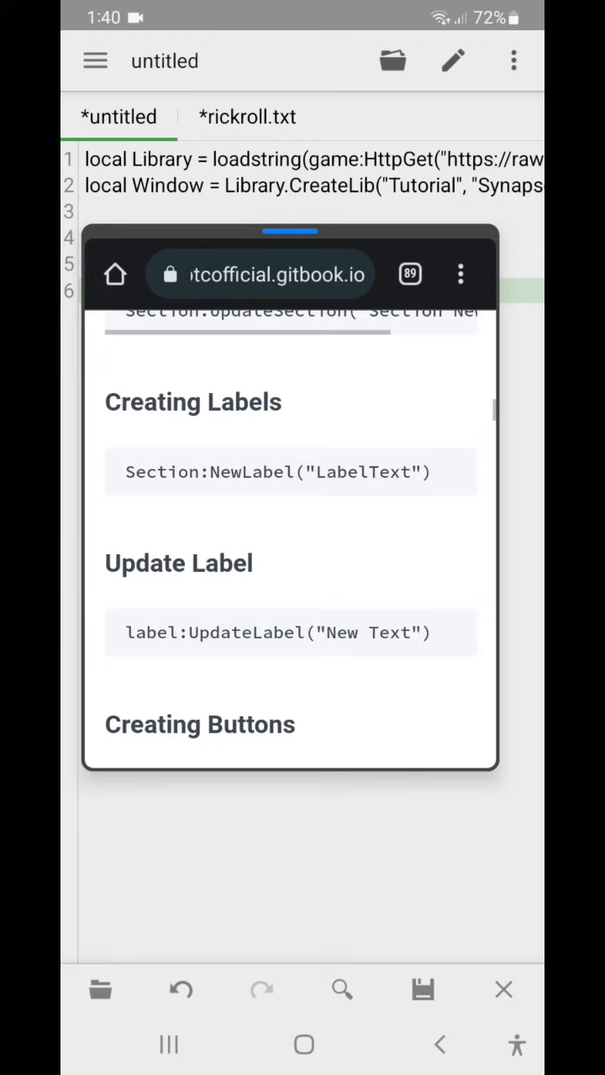
left_click(452, 479)
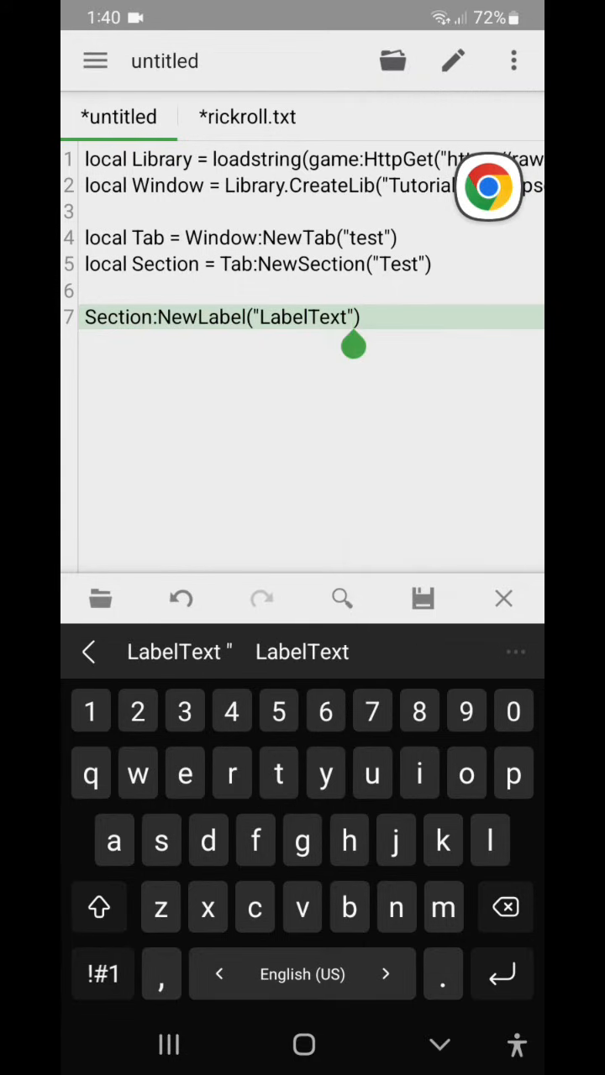
key("Backspace")
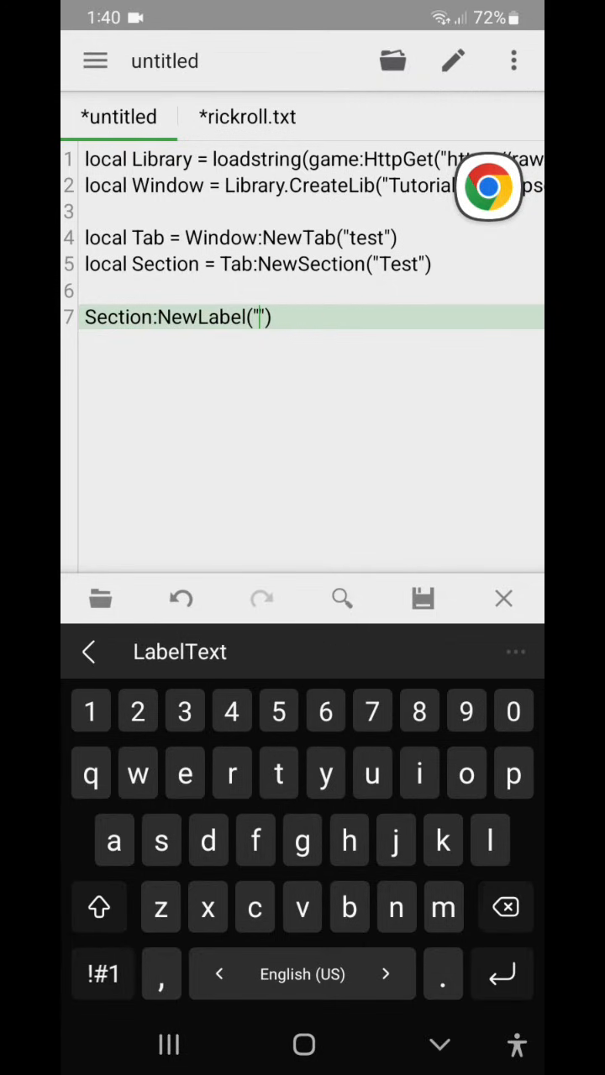
type("Test")
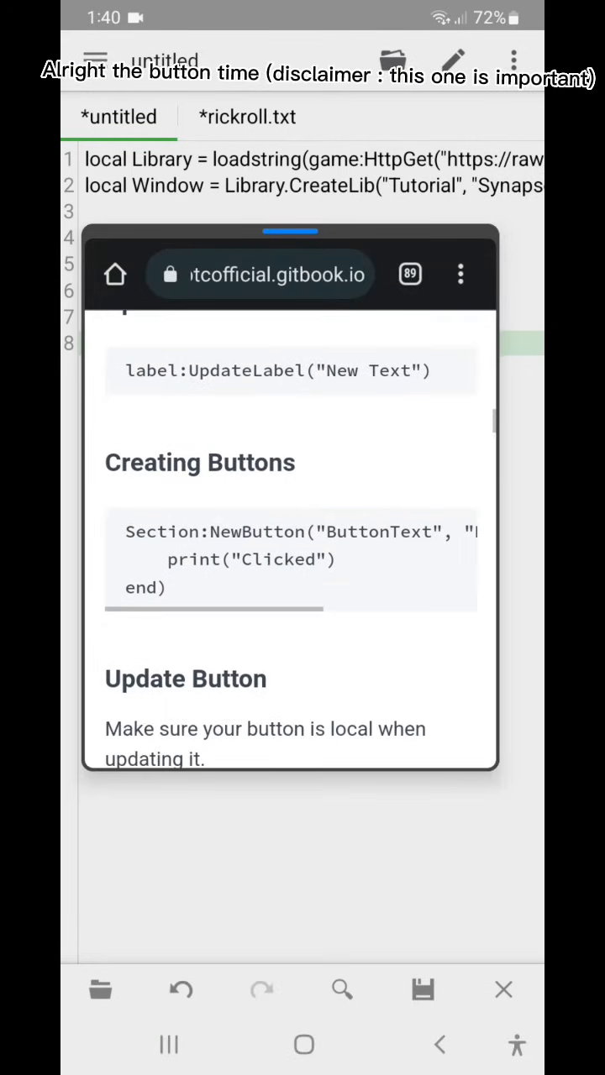
Step: Add a Section:NewButton block named "pet sim x" with empty info and begin its click function body
left_click(452, 531)
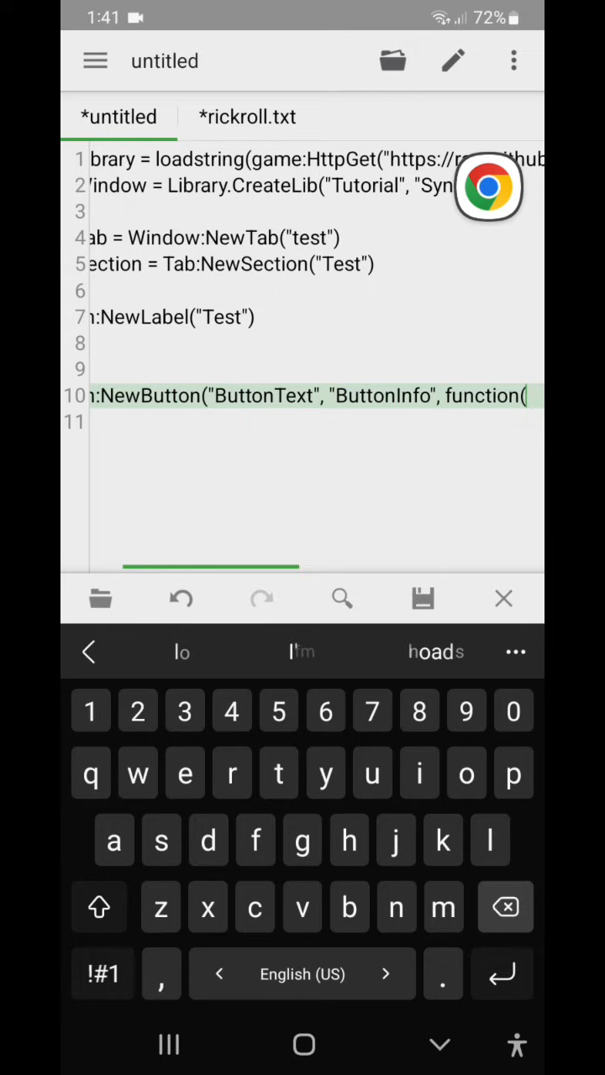
type("(\"Clicked\")")
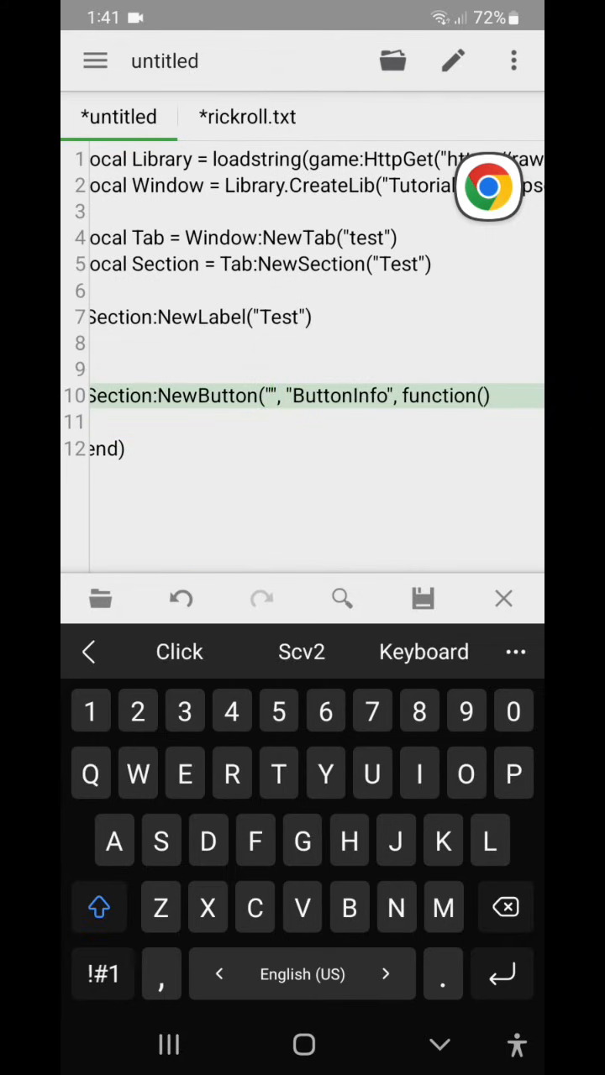
type("Test")
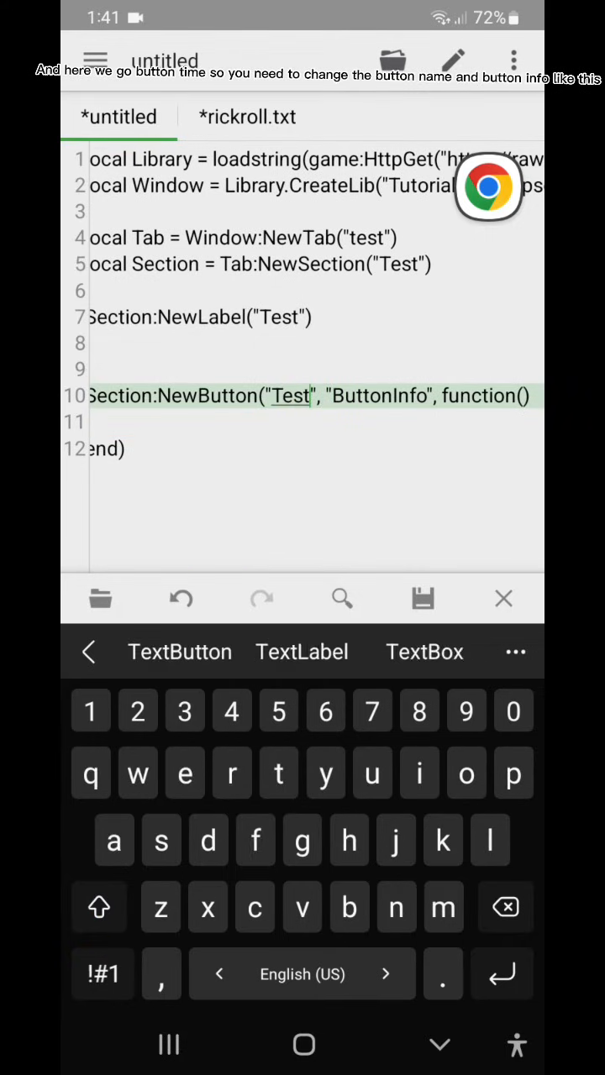
double_click(380, 395)
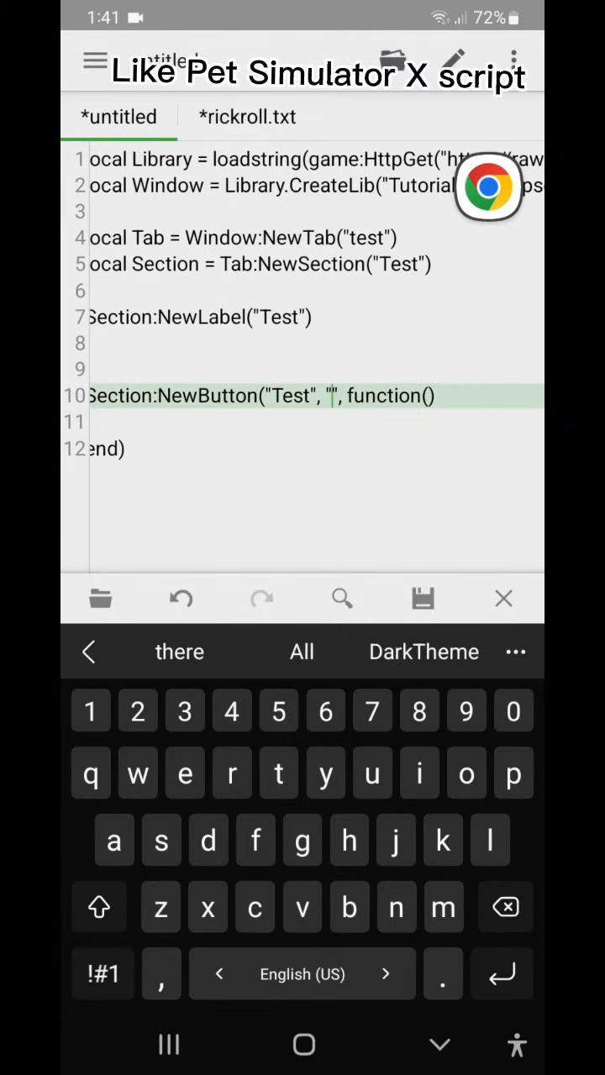
type("pet")
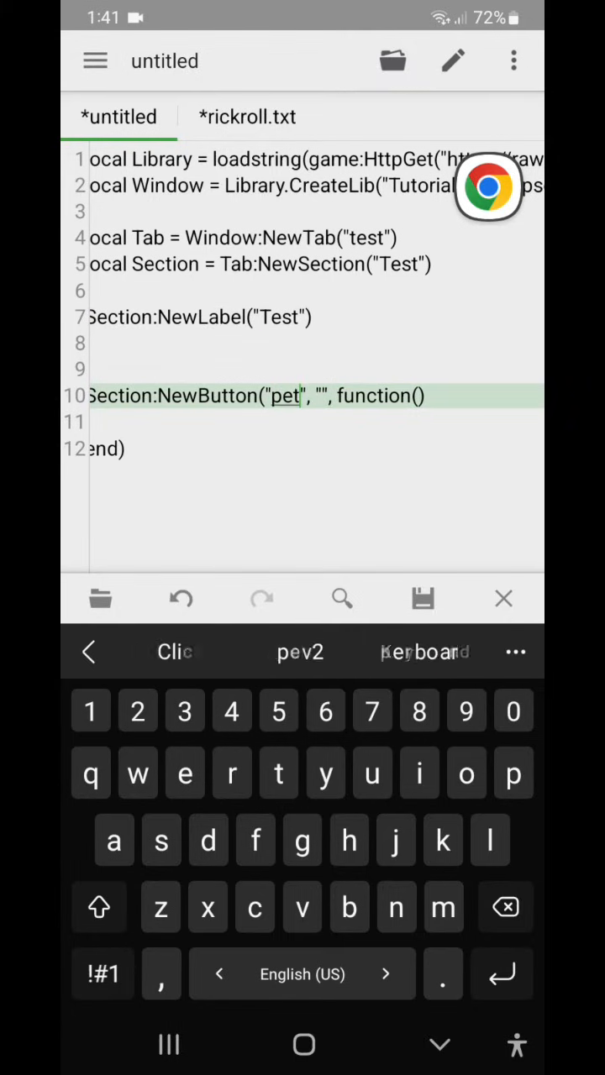
type("sim")
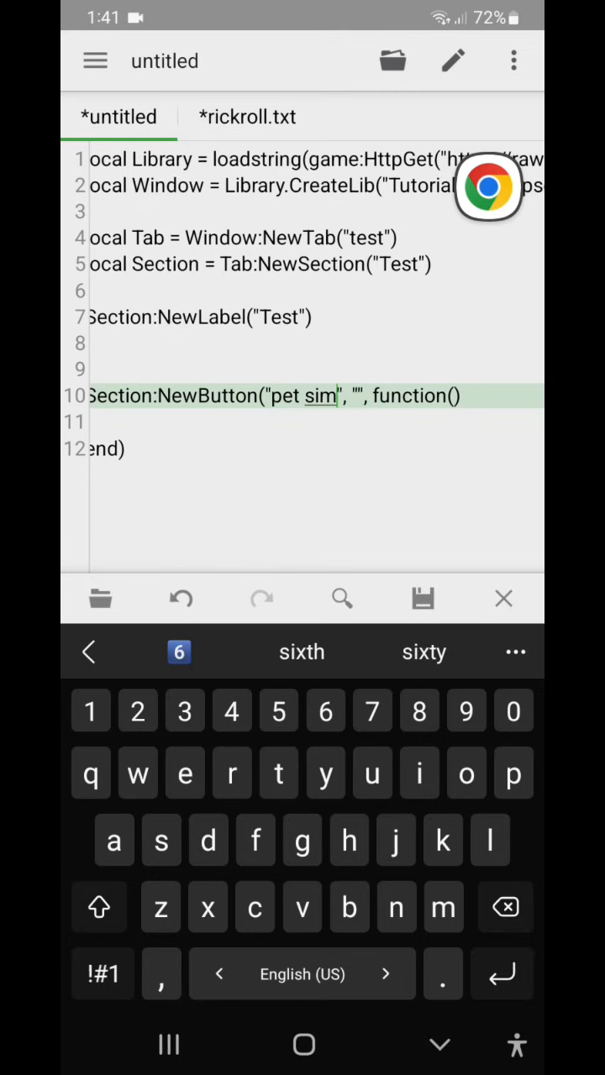
type("x")
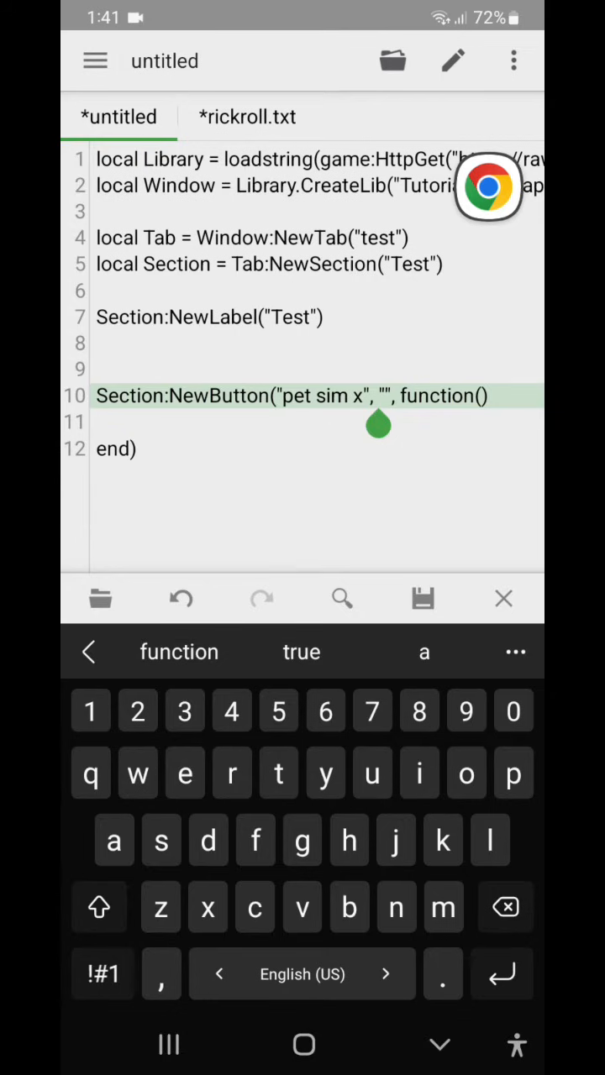
left_click(466, 773)
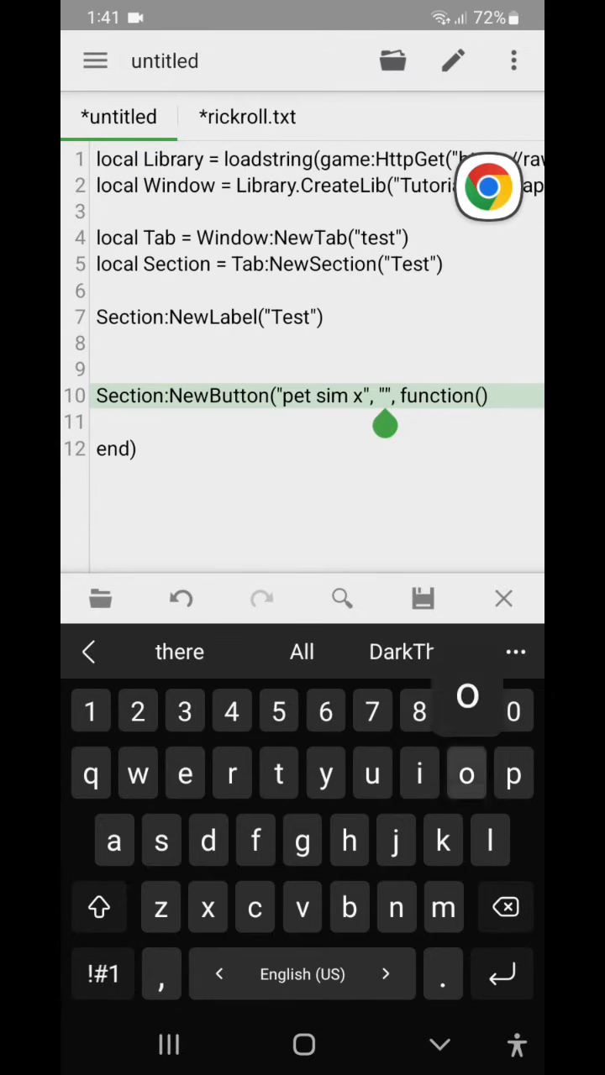
type("G")
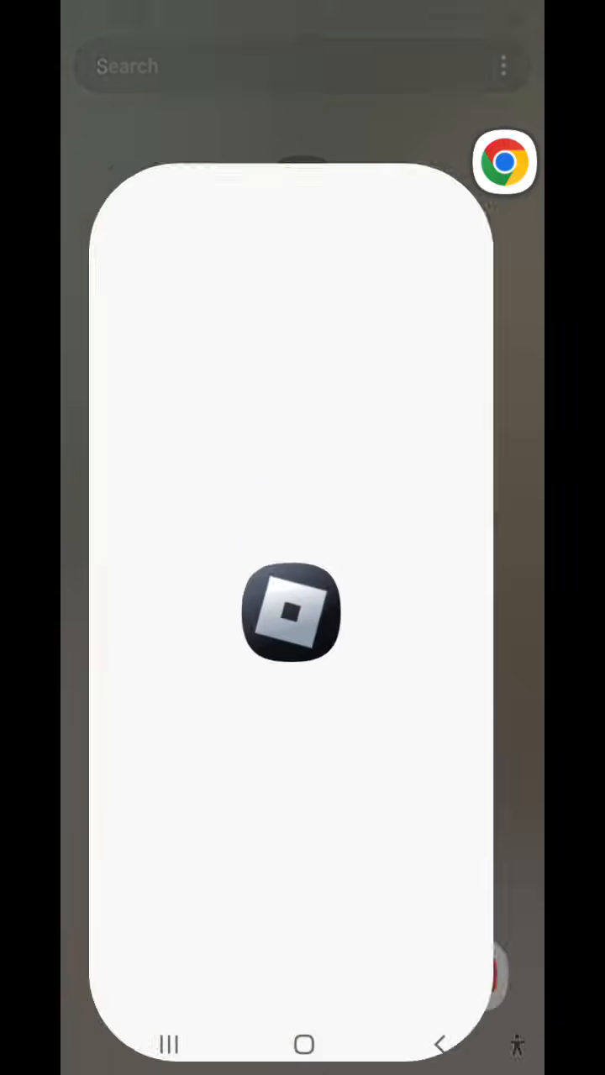
Step: Launch Roblox and wait for the splash screen to load
left_click(303, 613)
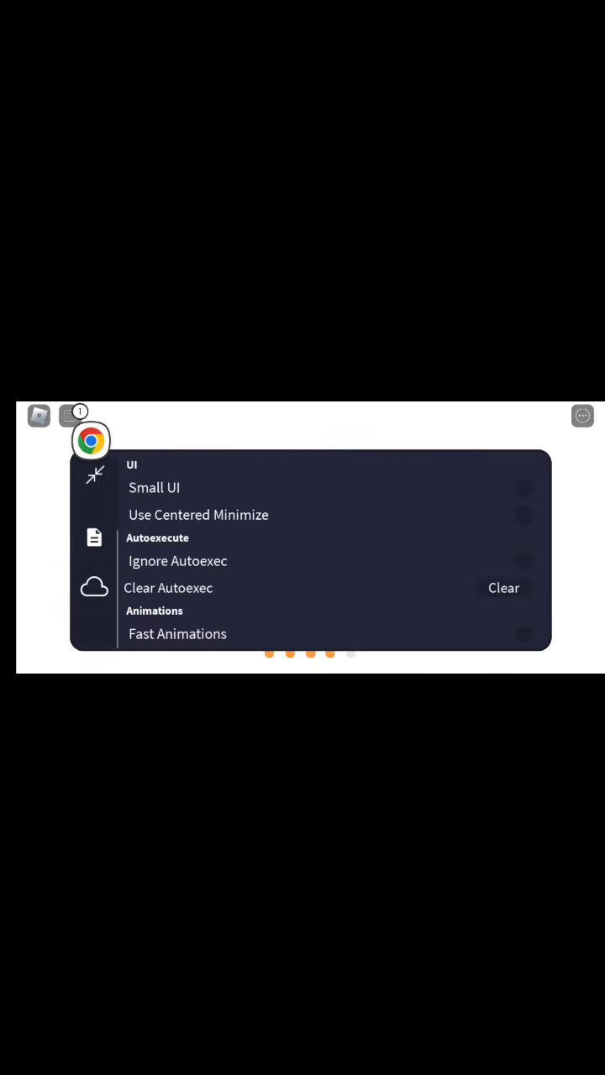
Step: Scroll through the executor's settings panel with UI, Autoexecute and Animations options
scroll("down", 3)
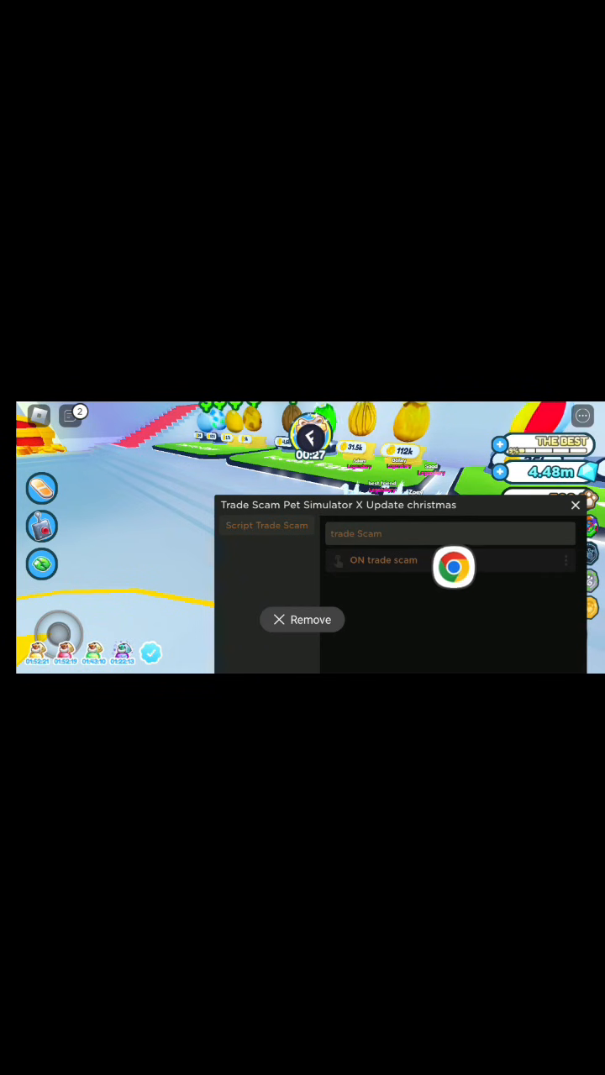
Step: Close the Trade Scam Pet Simulator X script window to return to the game world
left_click(575, 505)
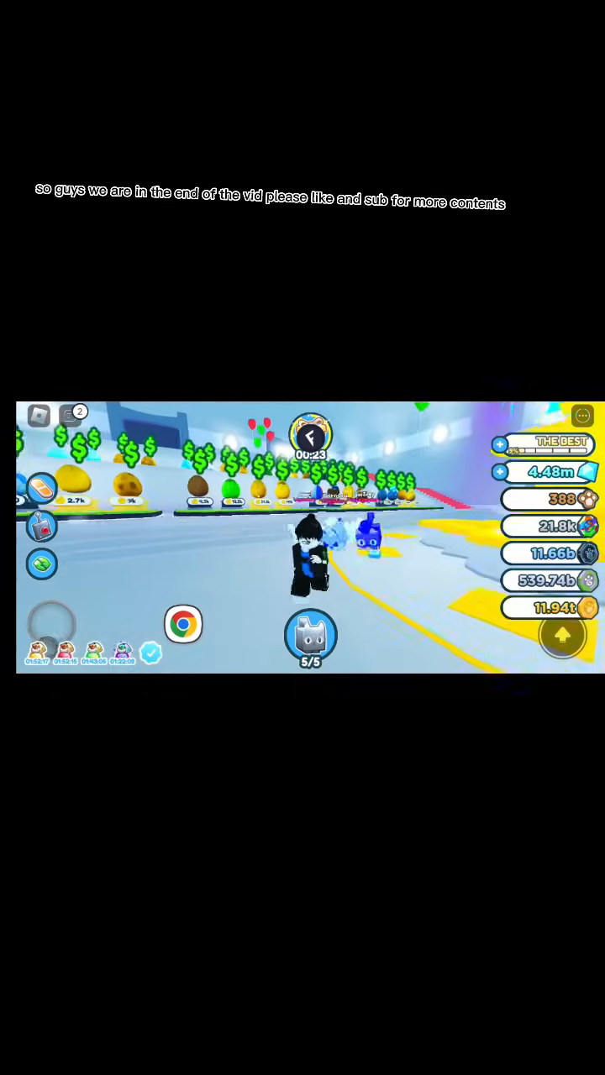